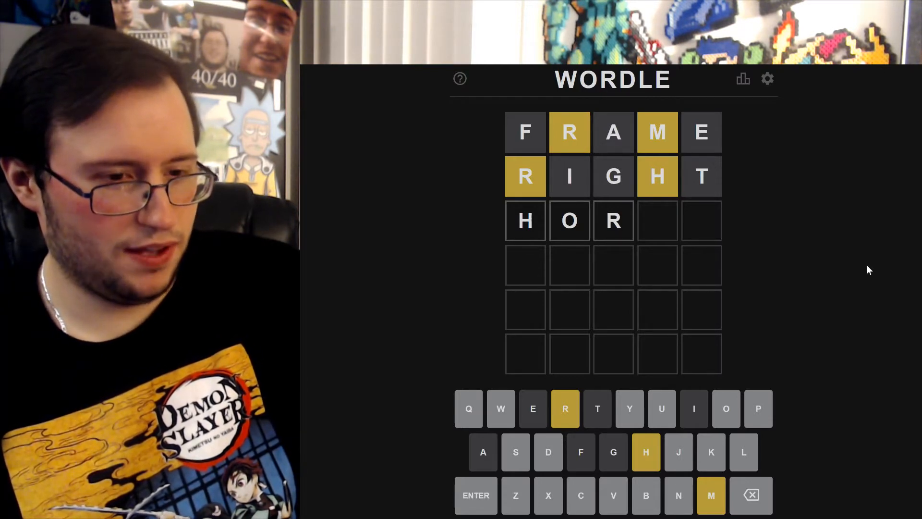
# - Correct the fourth guess to HUMOR and submit it, solving the Wordle puzzle
pyautogui.press('Backspace')
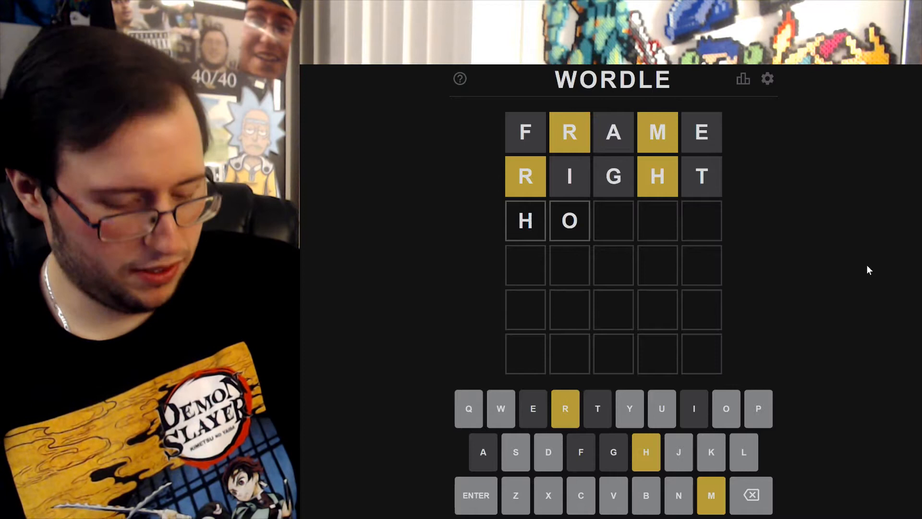
pyautogui.press('M')
pyautogui.write('HUMOR')
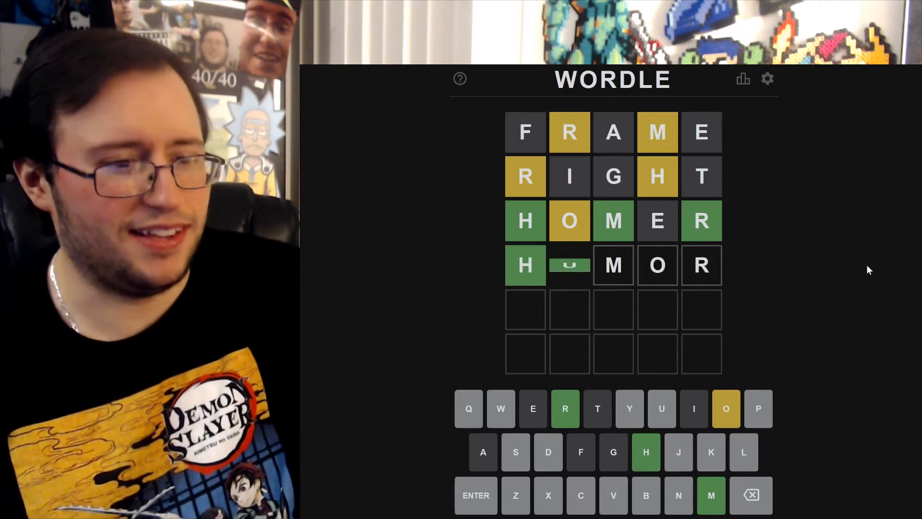
pyautogui.press('enter')
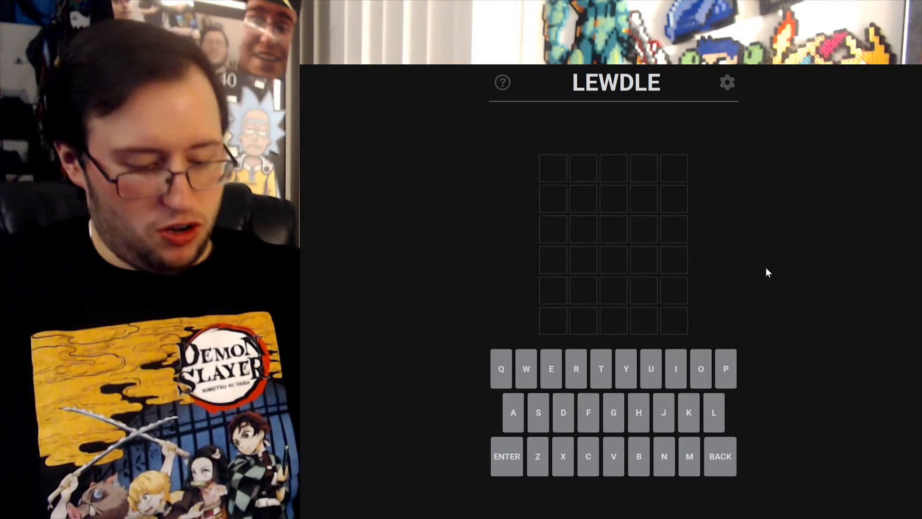
# - Enter COOCH as the opening Lewdle guess and submit it
pyautogui.write('COOCH')
pyautogui.write('REACH')
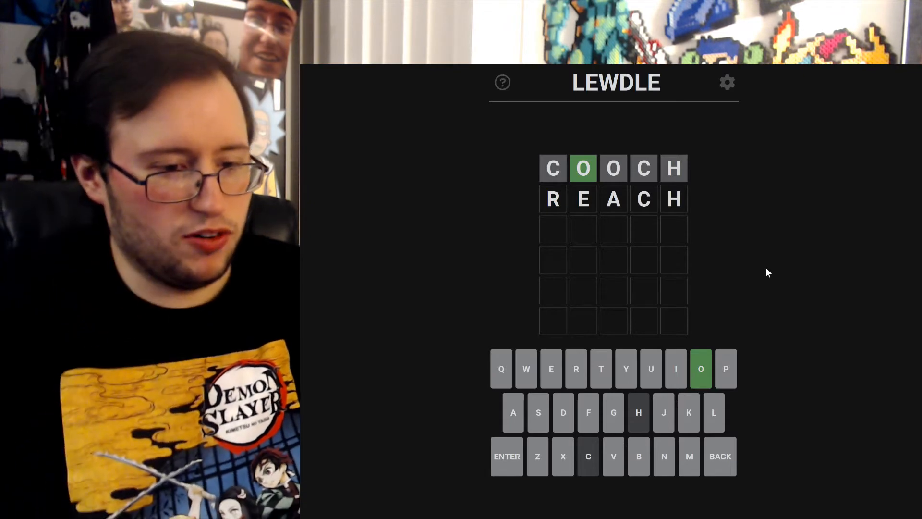
pyautogui.click(507, 455)
pyautogui.write('TIGHT')
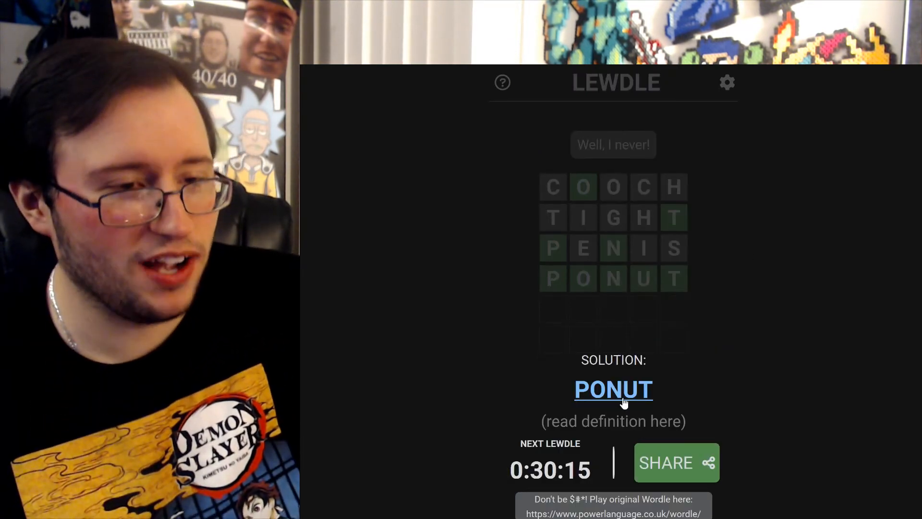
# - Follow the PONUT solution link to its Urban Dictionary definition
pyautogui.click(613, 390)
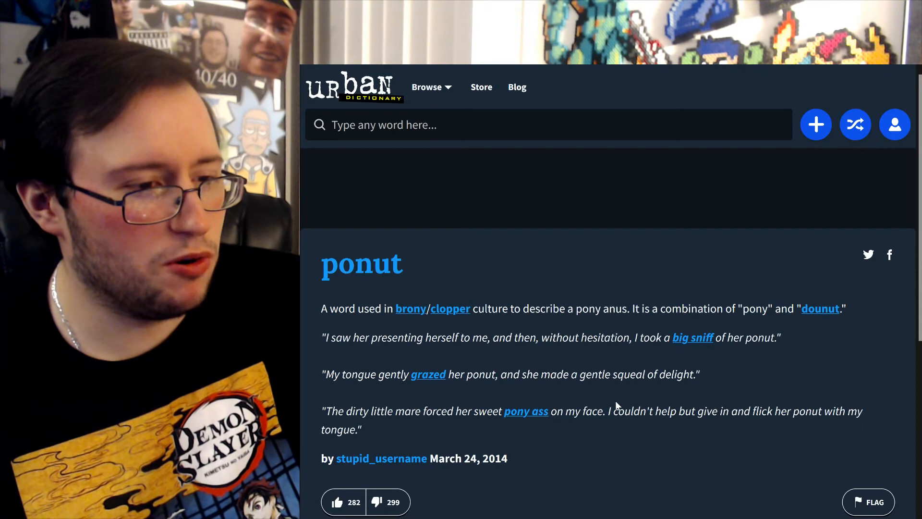
# - Read through the PONUT definition, then return to the solved Wordle board without the Statistics popup
pyautogui.scroll(-3)
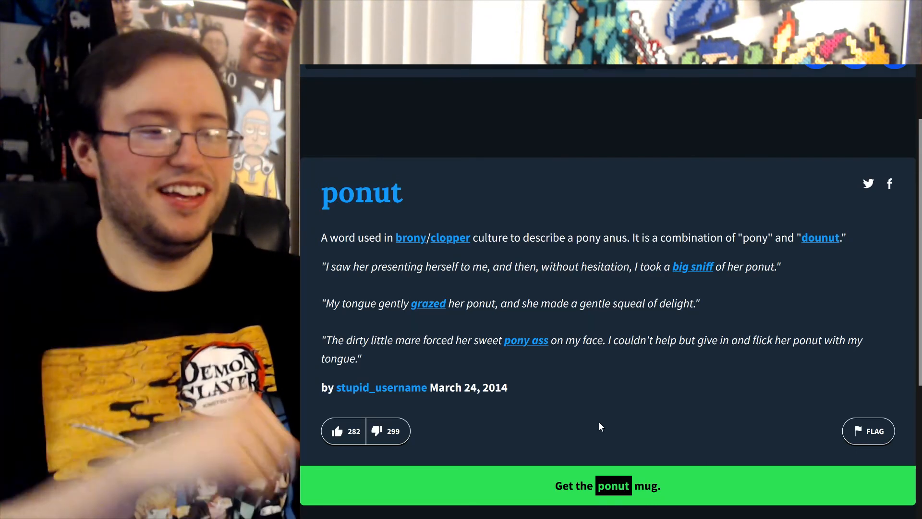
pyautogui.scroll(-3)
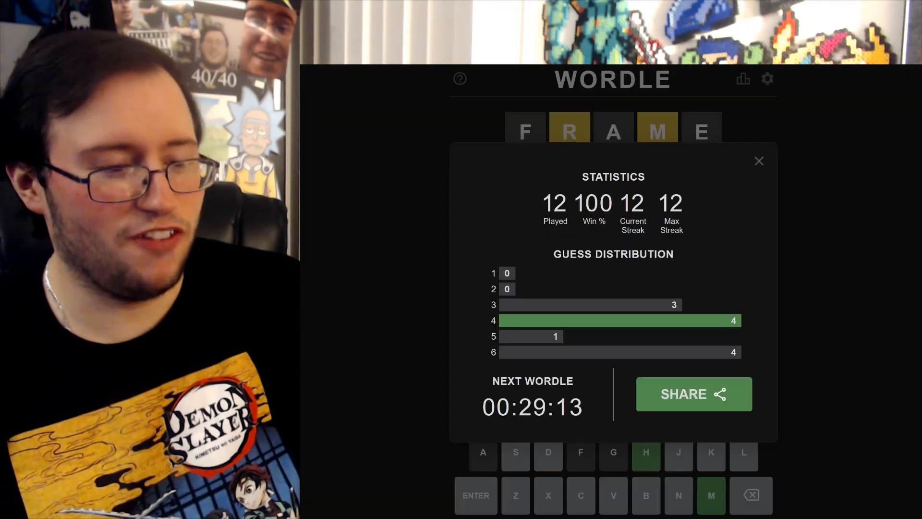
pyautogui.click(759, 161)
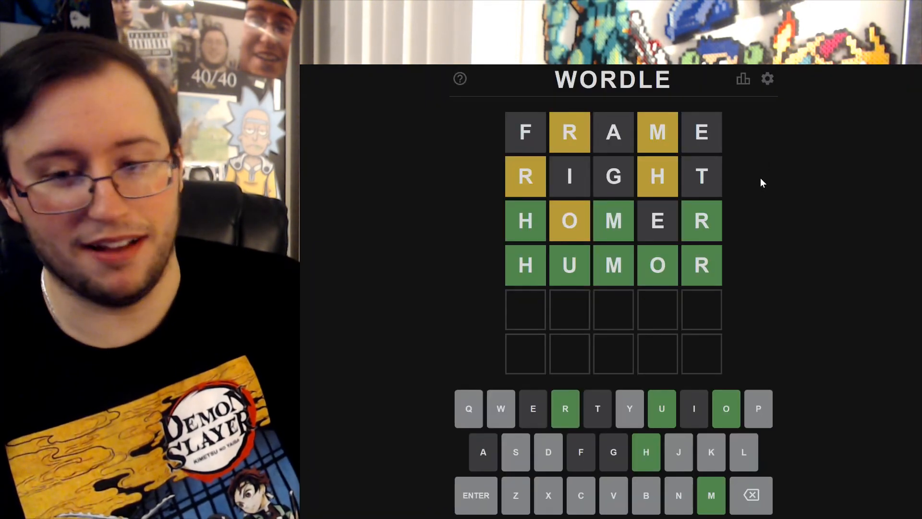